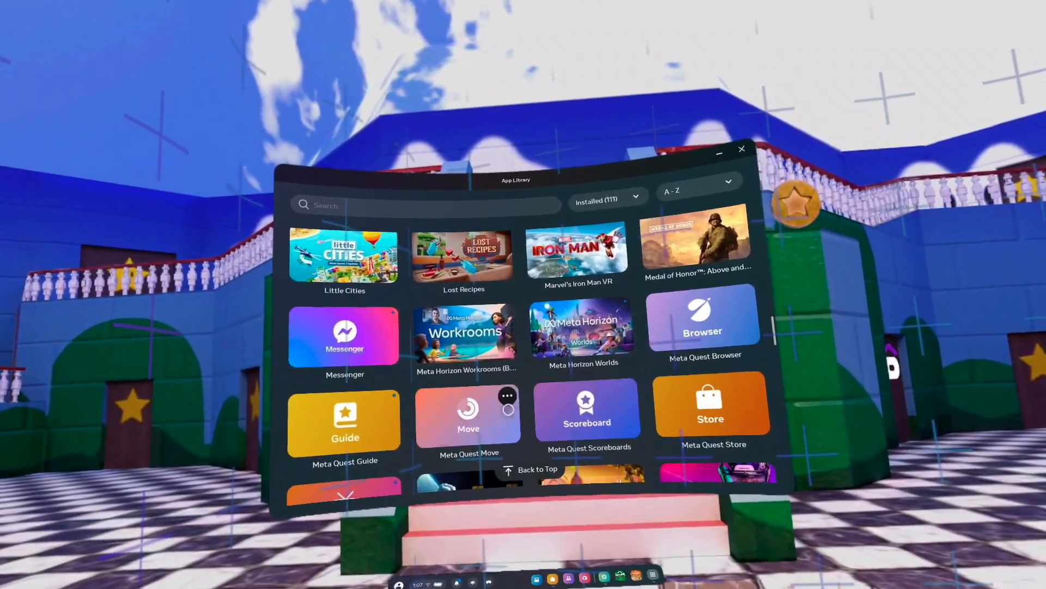
Launch Meta Quest Move and finish onboarding: sex answered, height 5'11", stats displayed at Top
{"action": "left_click", "coordinate": [469, 417]}
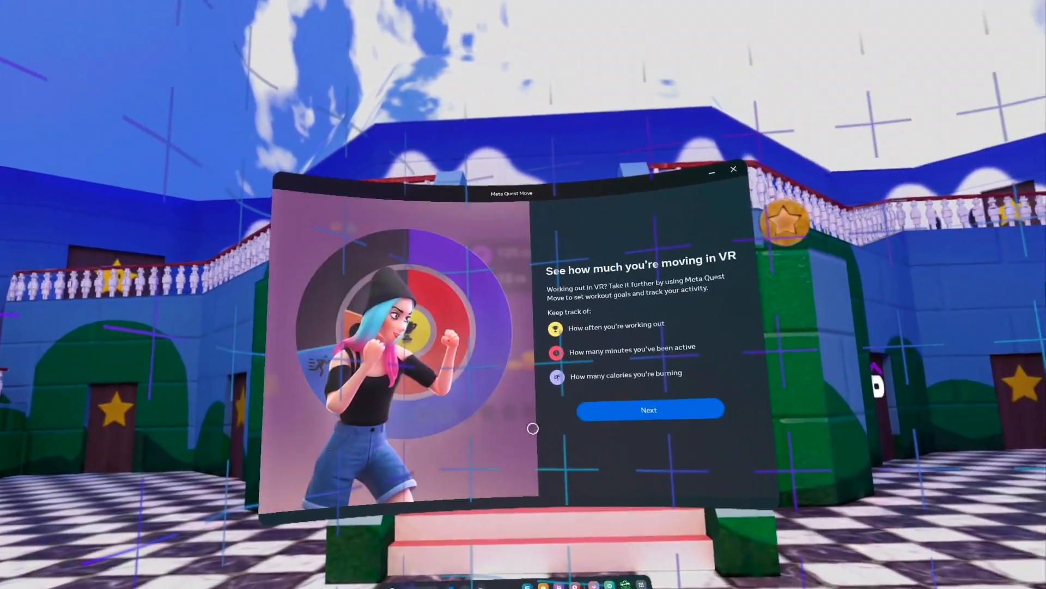
{"action": "left_click", "coordinate": [649, 409]}
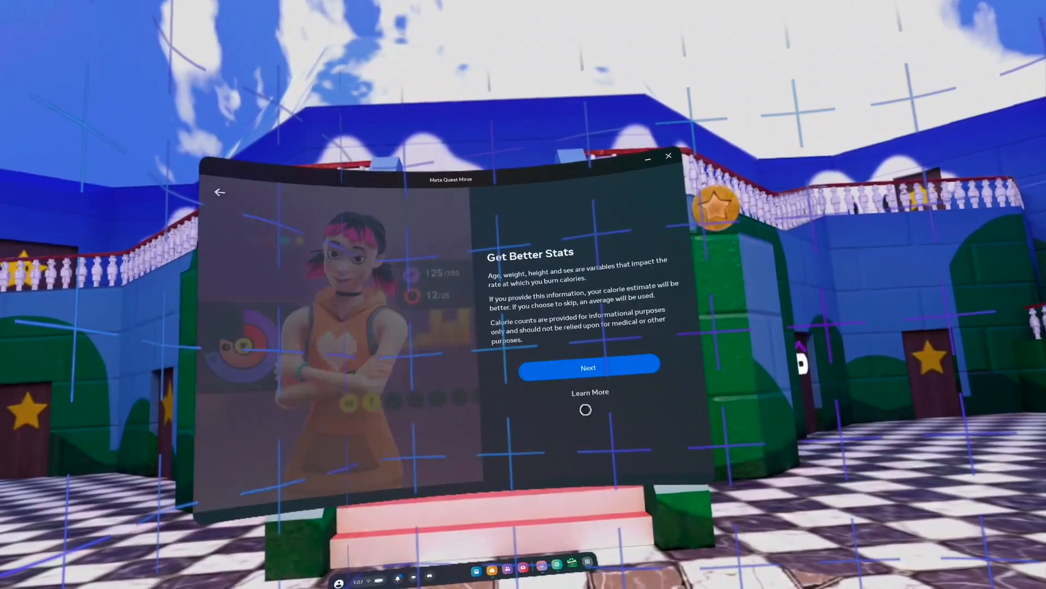
{"action": "left_click", "coordinate": [588, 367]}
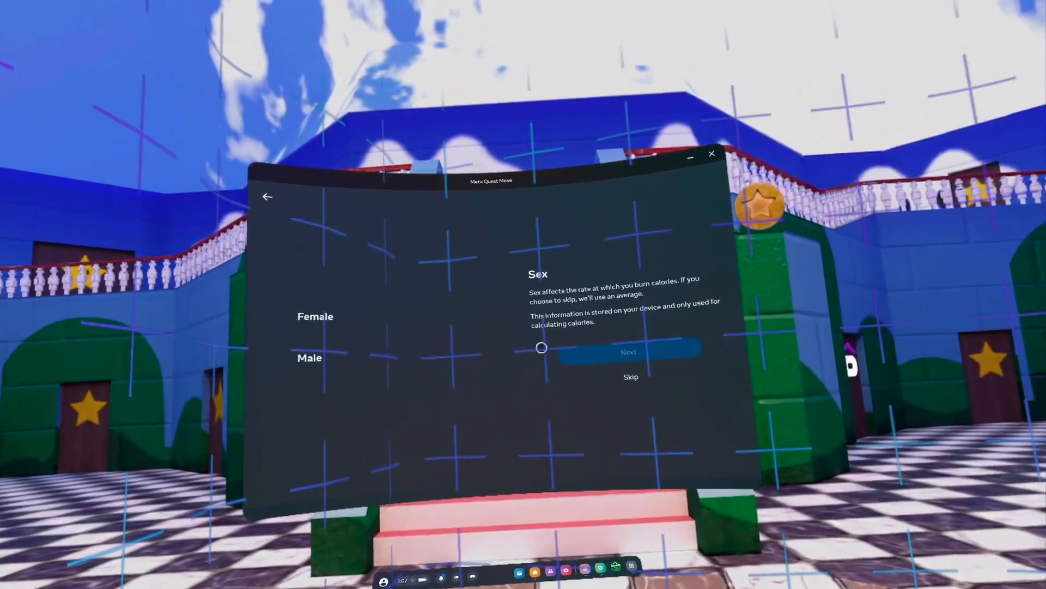
{"action": "left_click", "coordinate": [629, 352]}
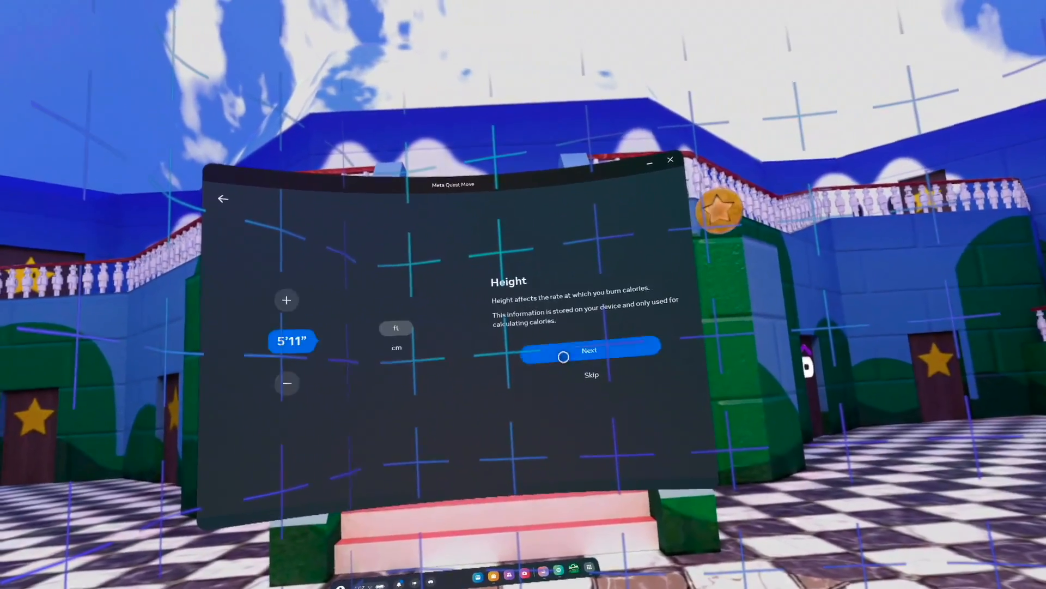
{"action": "left_click", "coordinate": [589, 350]}
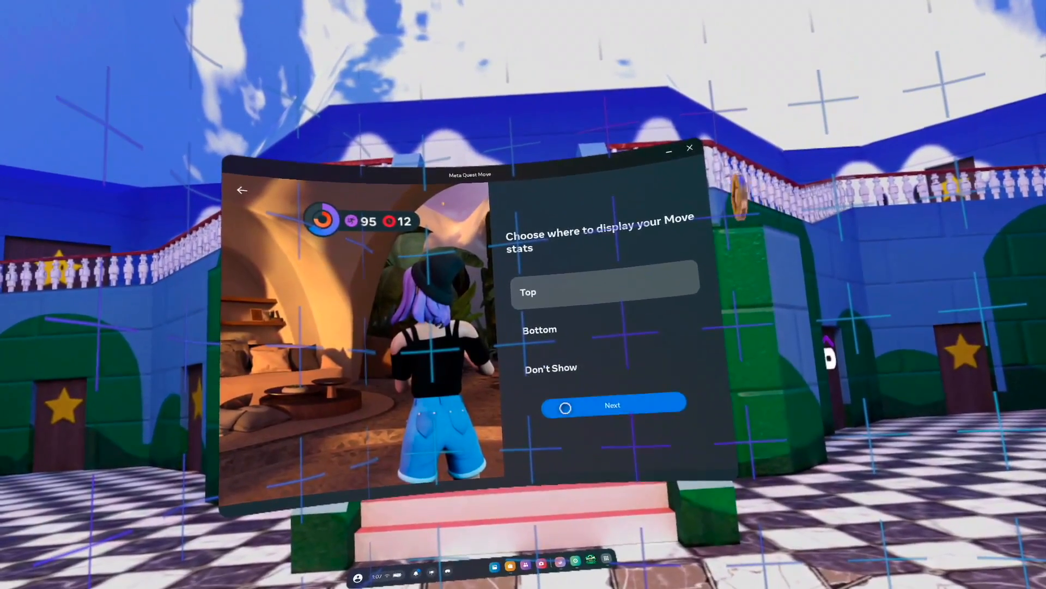
{"action": "left_click", "coordinate": [612, 405]}
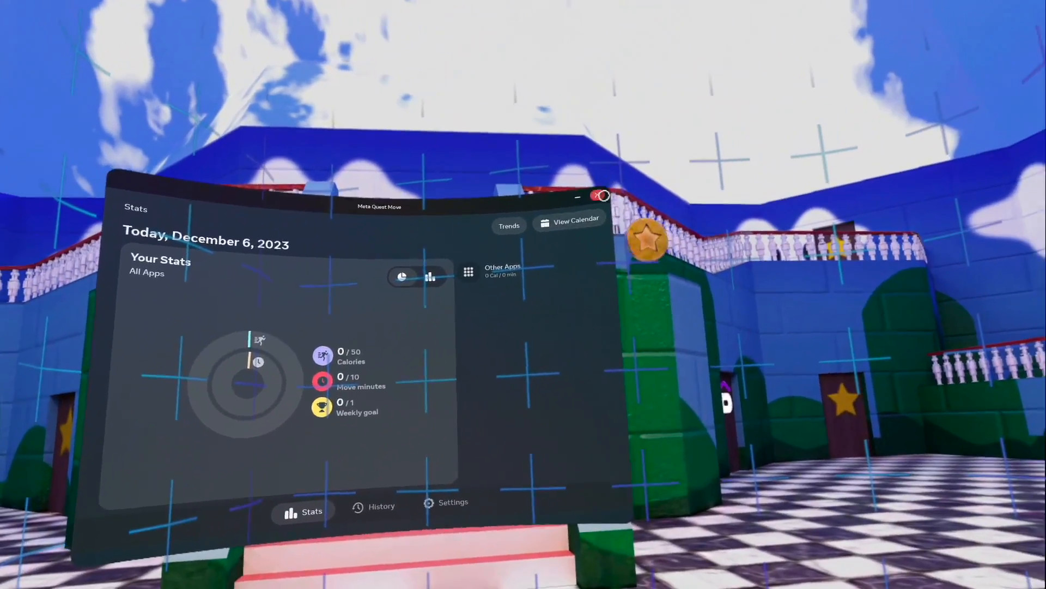
Close the Move stats window and bring up the headset Settings panel
{"action": "left_click", "coordinate": [600, 195]}
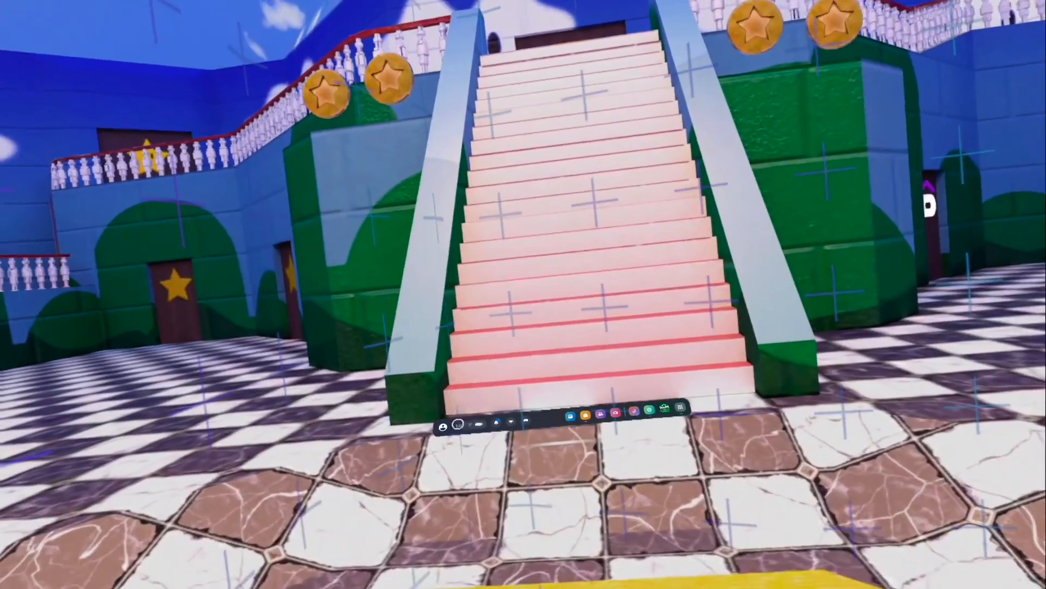
{"action": "left_click", "coordinate": [459, 427]}
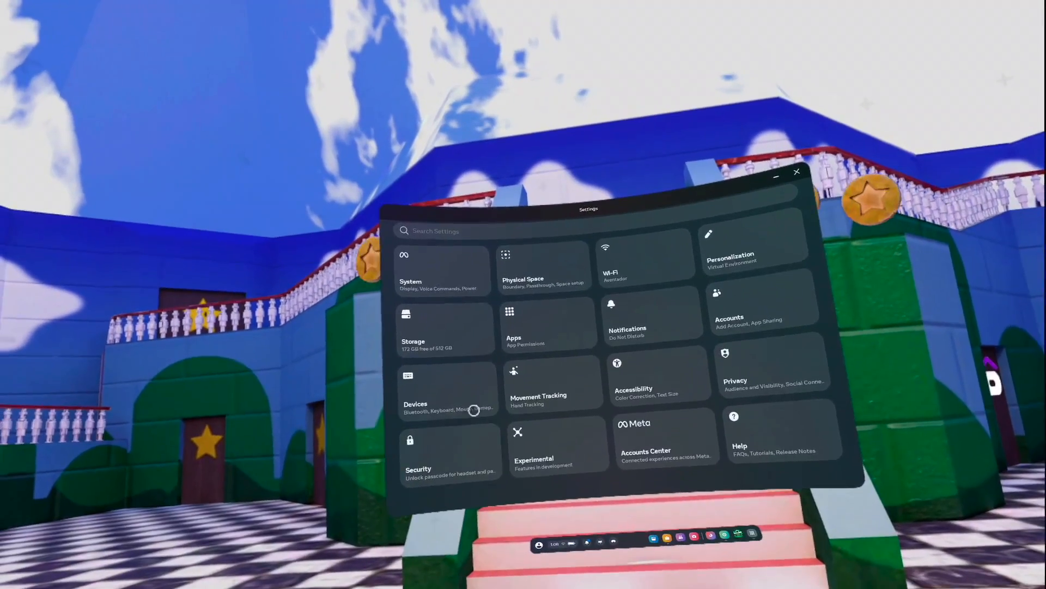
In System > Display, switch the 120 Hz Refresh Rate option off
{"action": "left_click", "coordinate": [411, 270]}
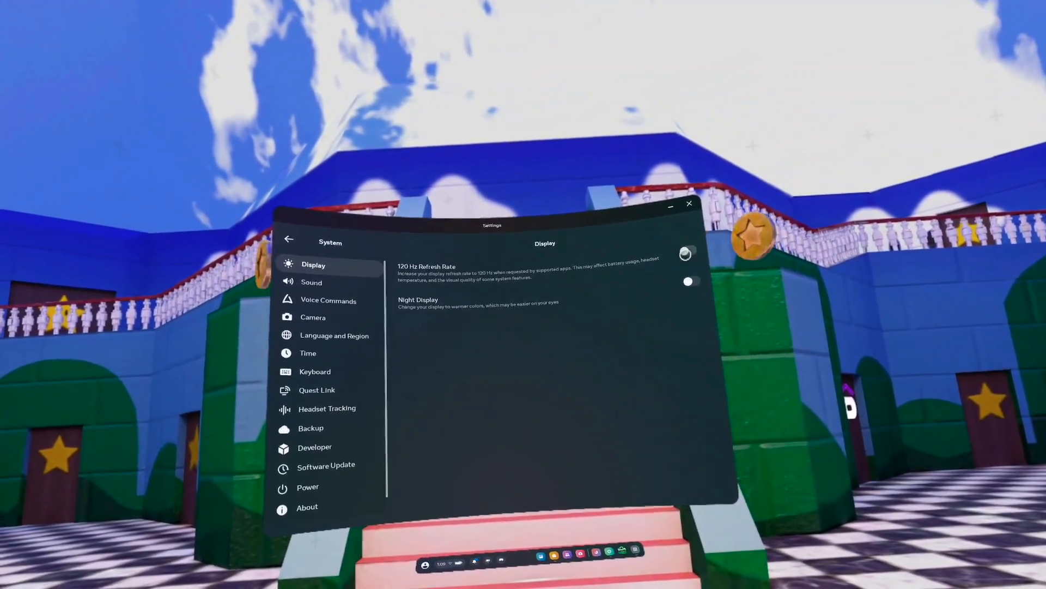
{"action": "left_click", "coordinate": [686, 254]}
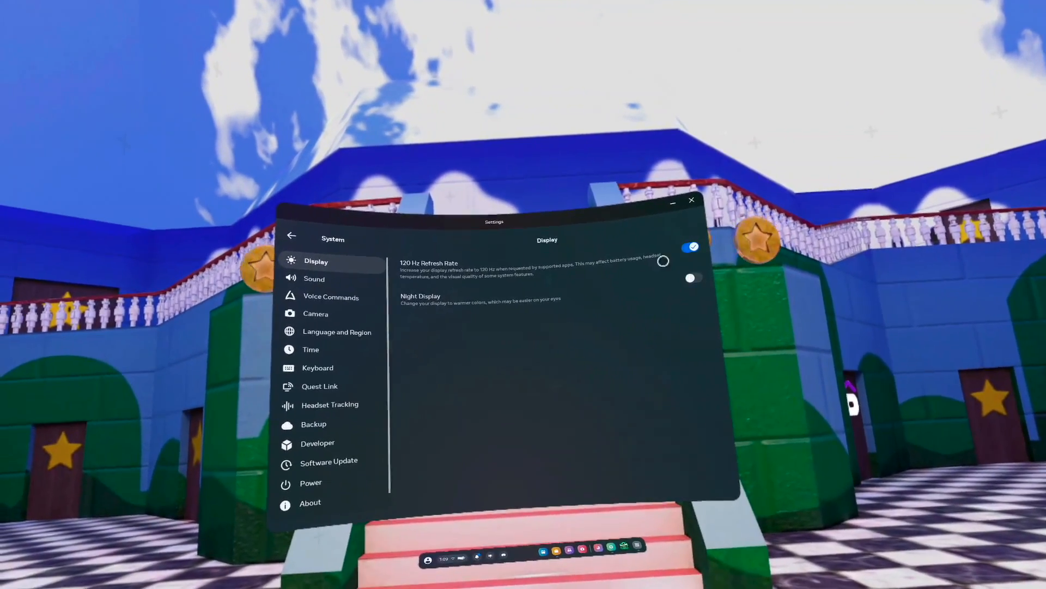
{"action": "left_click", "coordinate": [691, 200]}
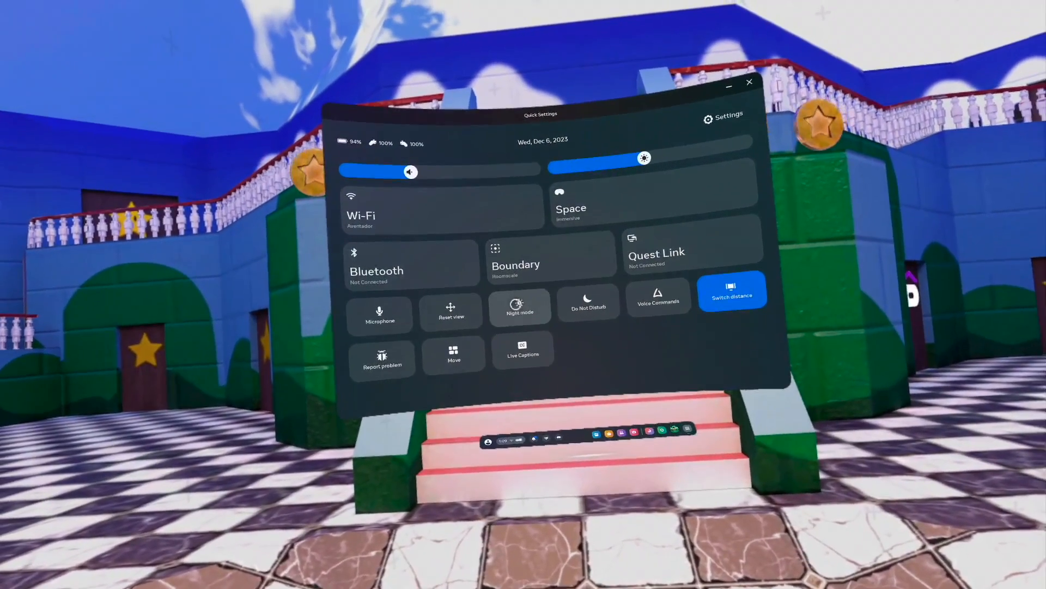
Turn on night mode from Quick Settings and return to the full Settings
{"action": "left_click", "coordinate": [520, 307]}
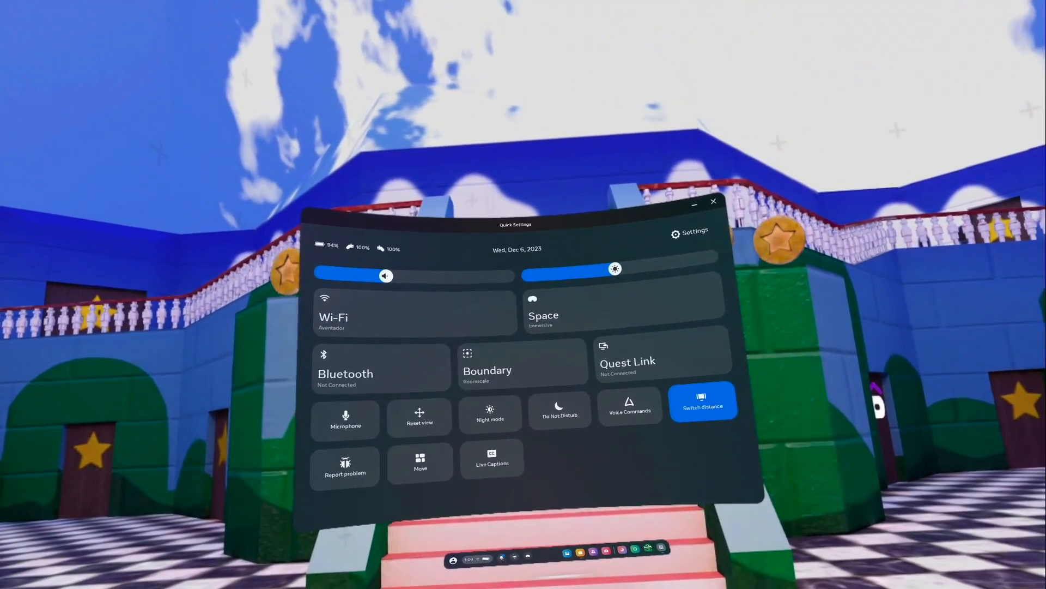
{"action": "left_click", "coordinate": [689, 231]}
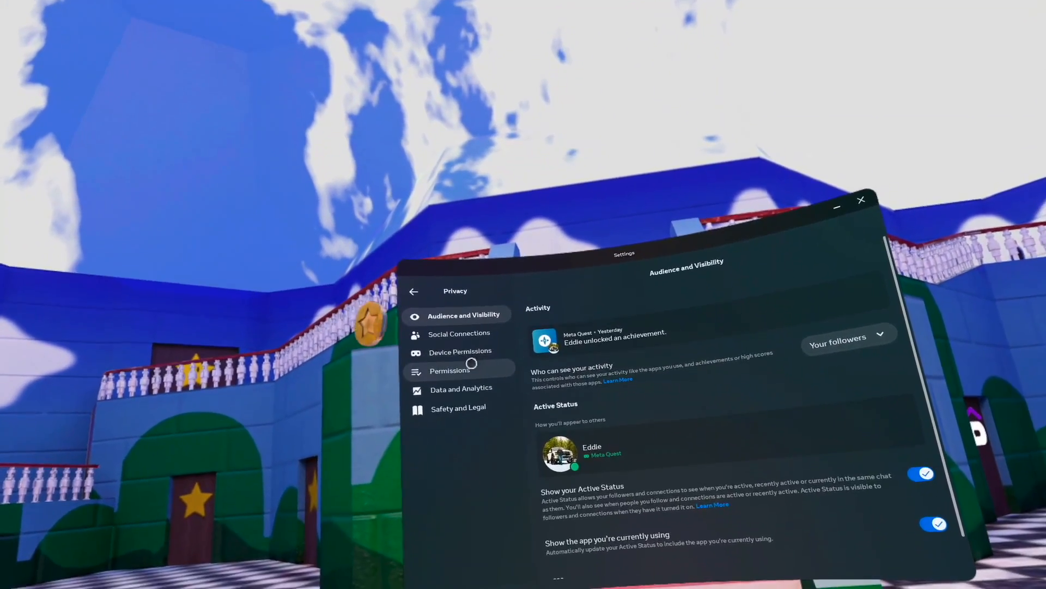
Review the Privacy Permissions page
{"action": "left_click", "coordinate": [462, 388]}
{"action": "type", "text": "ass"}
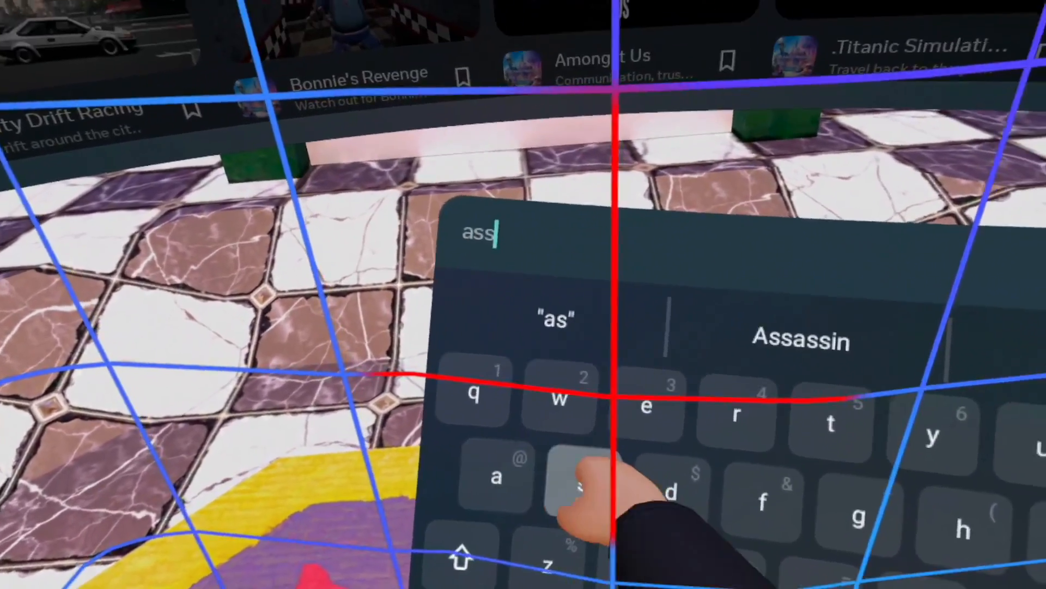
Reopen Settings and show the Experimental Features list including Swipe Typing
{"action": "left_click", "coordinate": [801, 339]}
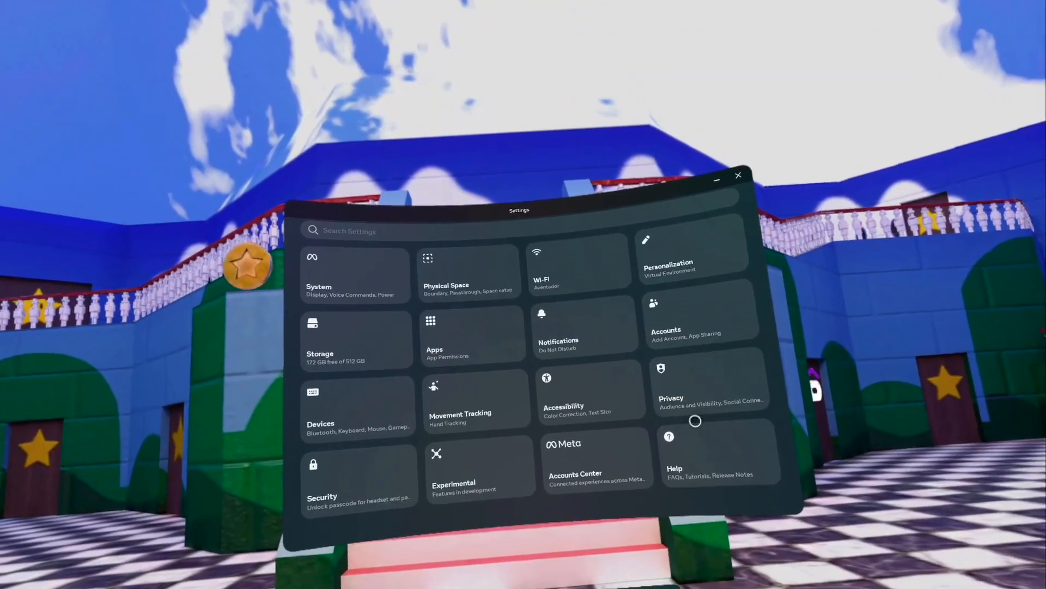
{"action": "left_click", "coordinate": [454, 475]}
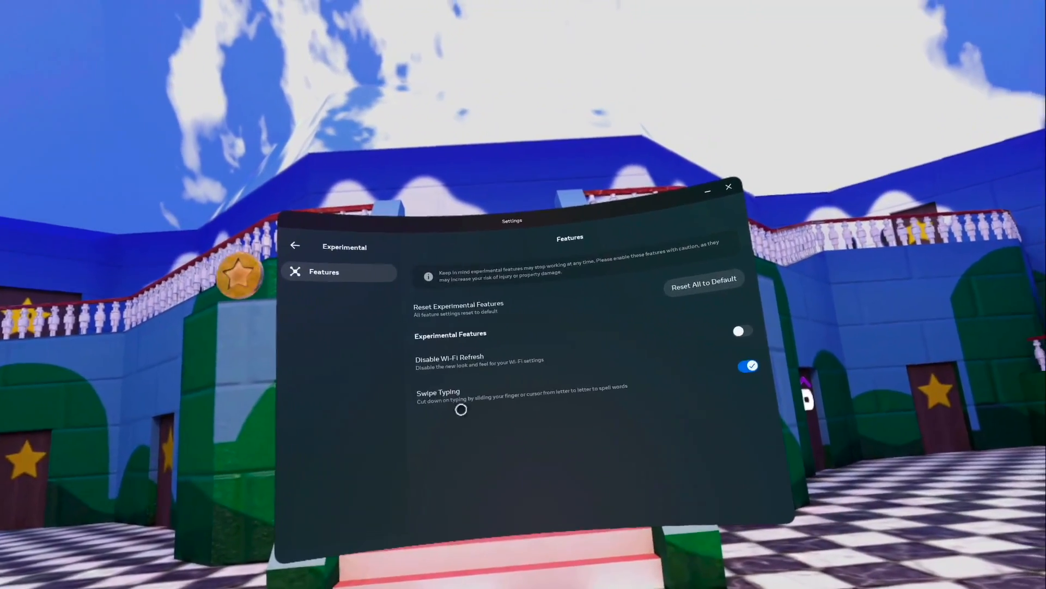